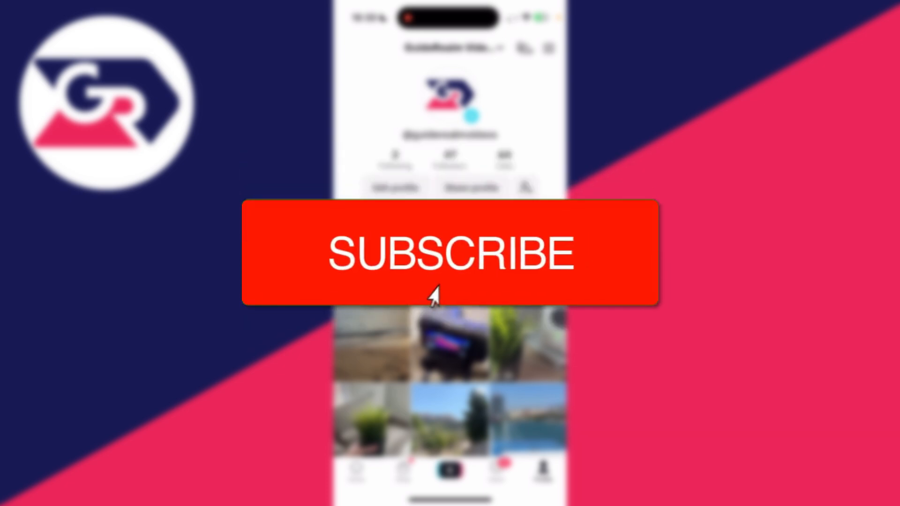
Start a new post and bring up the upload gallery of recent videos and photos.
{"action": "left_click", "coordinate": [452, 253]}
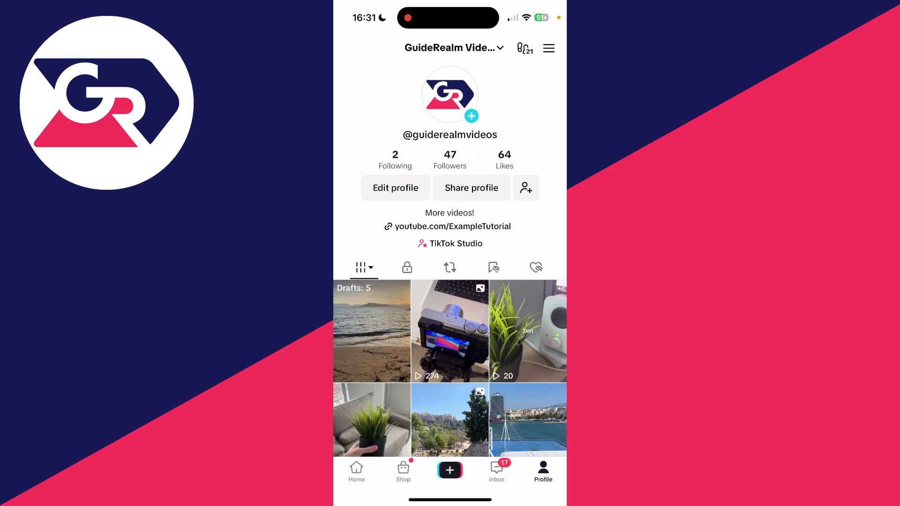
{"action": "left_click", "coordinate": [449, 470]}
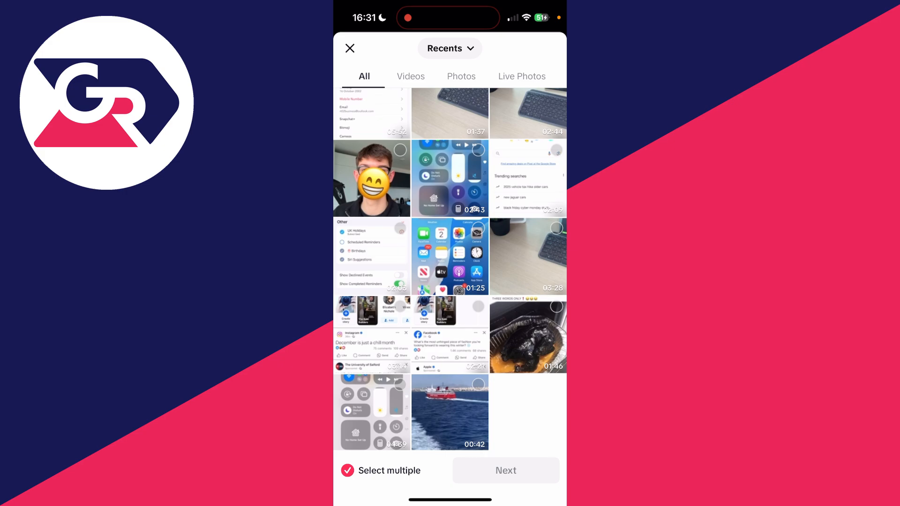
Load the 00:42 ferry-at-sea video from the gallery into the editor.
{"action": "left_click", "coordinate": [449, 412]}
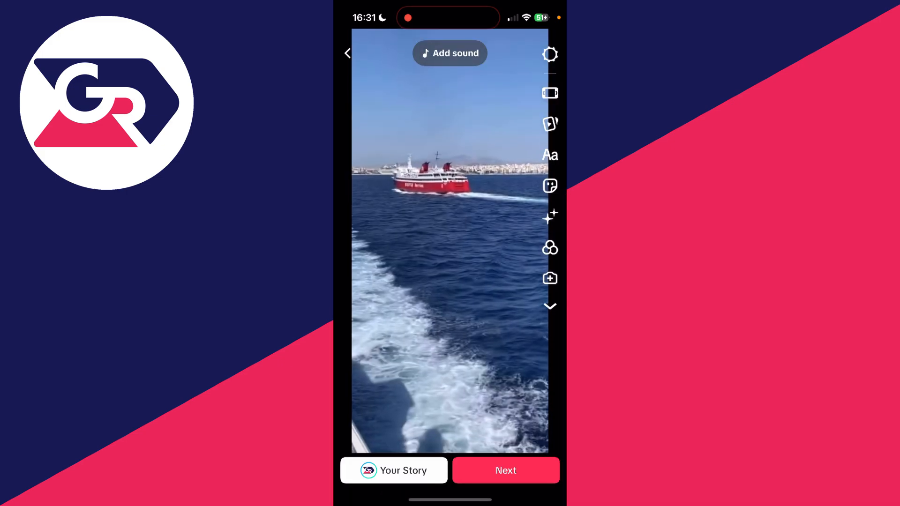
{"action": "left_click", "coordinate": [450, 52]}
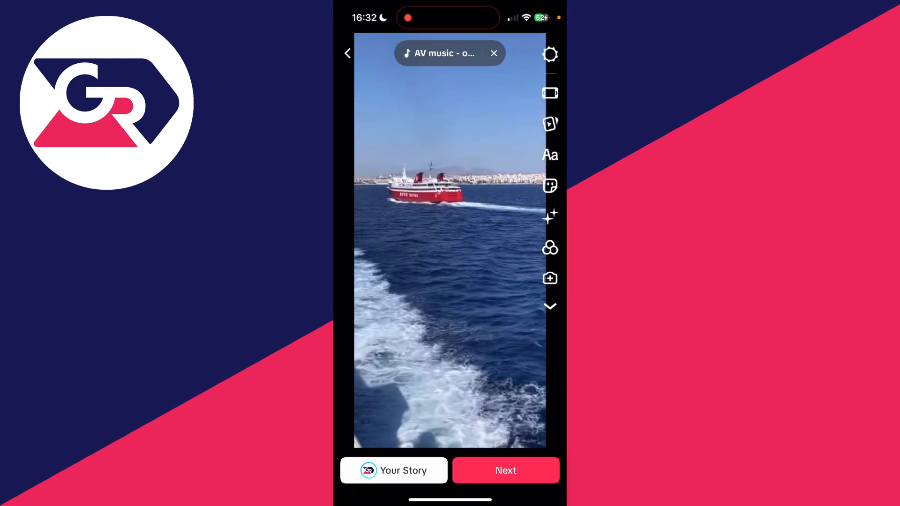
Advance the edited ferry video to the post details screen via Next.
{"action": "left_click", "coordinate": [504, 470]}
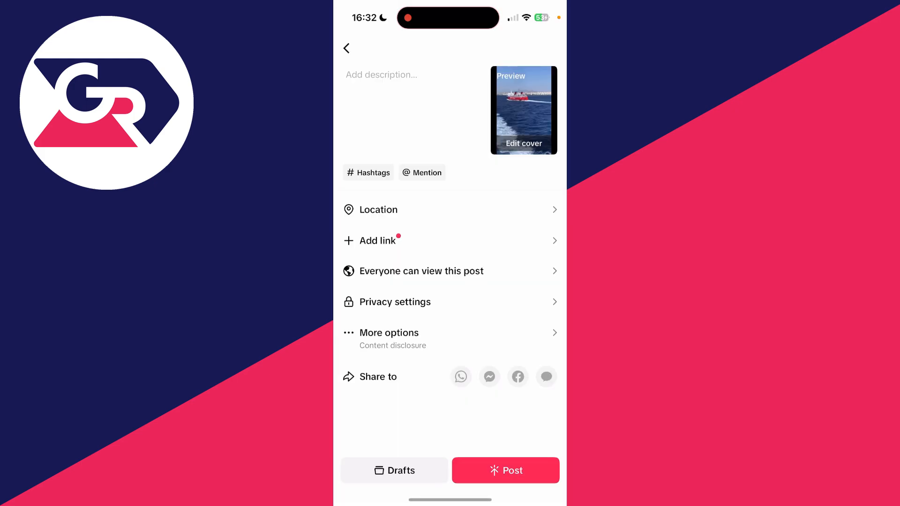